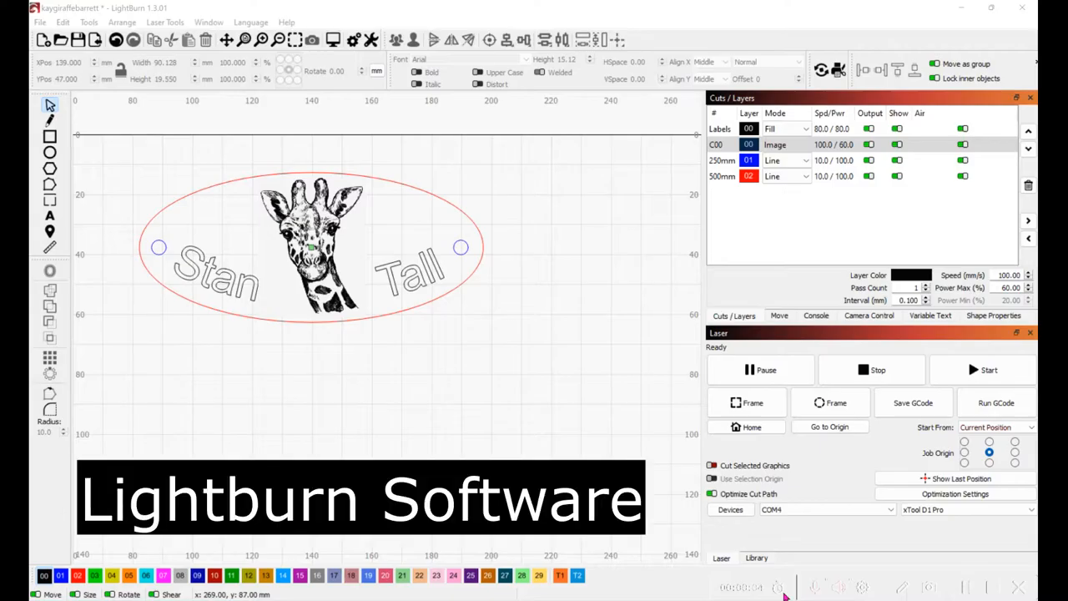
{"action": "mouse_move", "coordinate": [781, 592]}
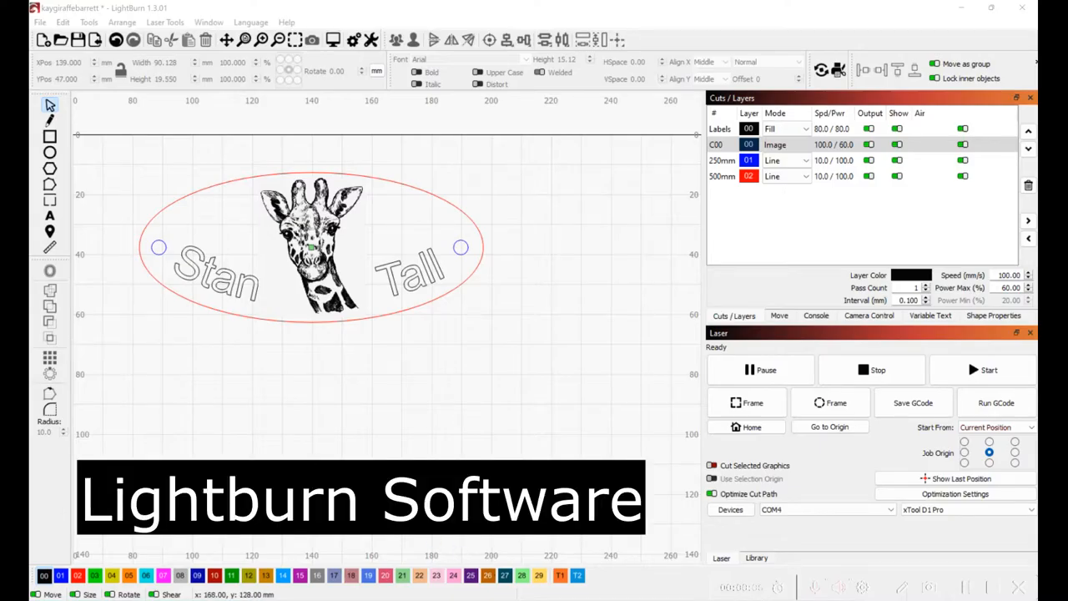
{"action": "mouse_move", "coordinate": [236, 240]}
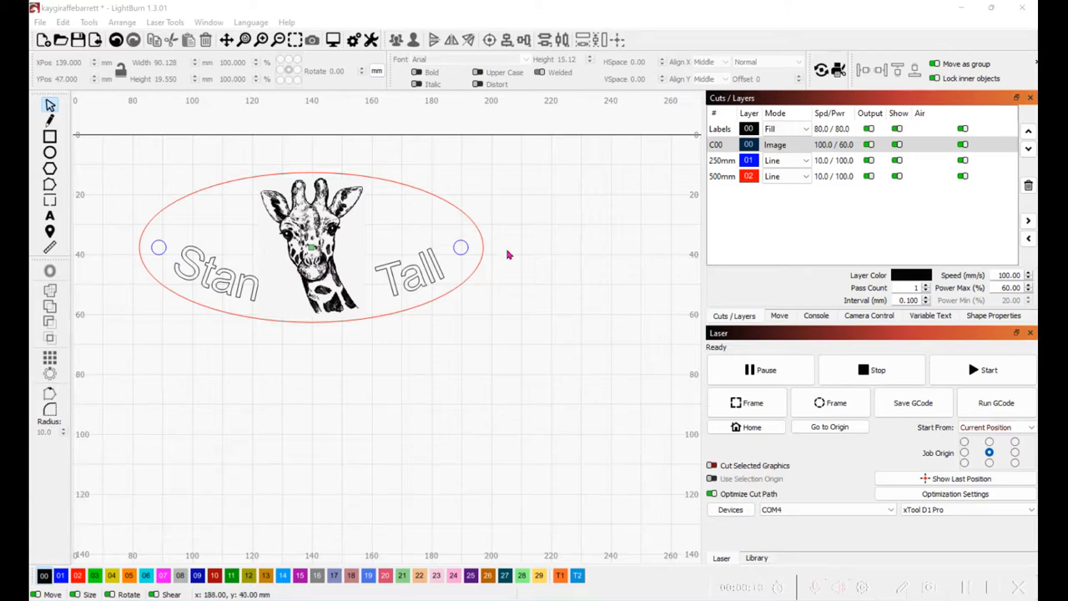
Step: Close the Material Test Generator and return to the oval giraffe barrette workspace
{"action": "left_click", "coordinate": [784, 128]}
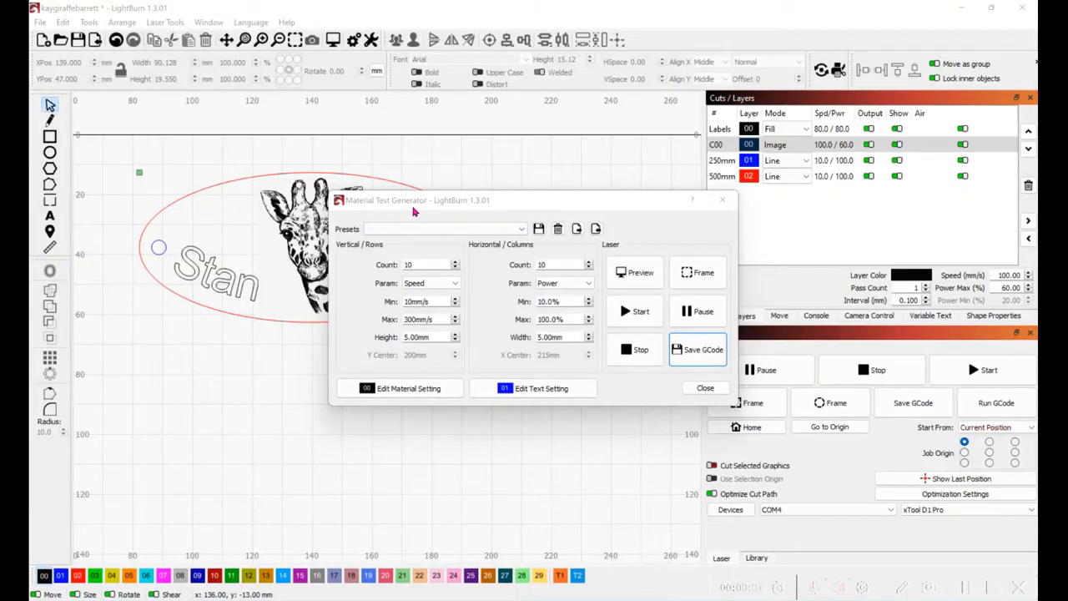
{"action": "left_click", "coordinate": [705, 387]}
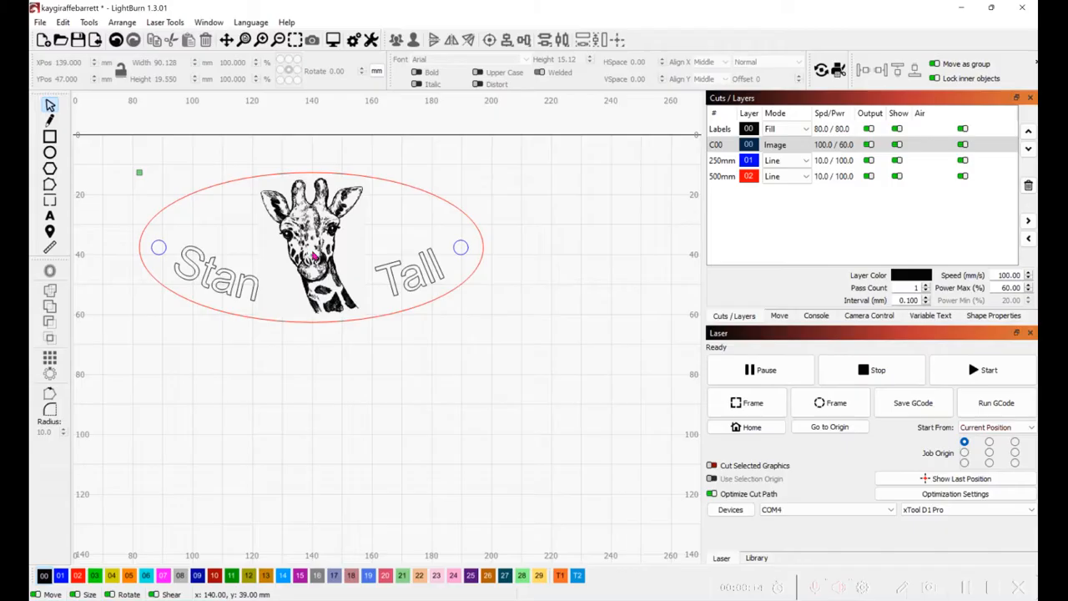
{"action": "mouse_move", "coordinate": [362, 287]}
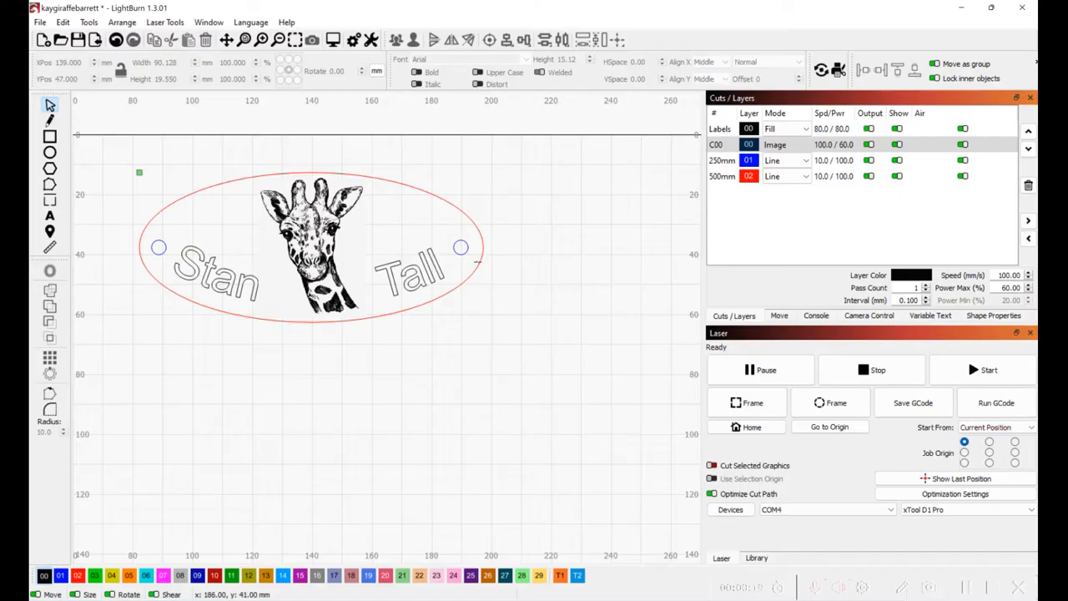
{"action": "mouse_move", "coordinate": [365, 172]}
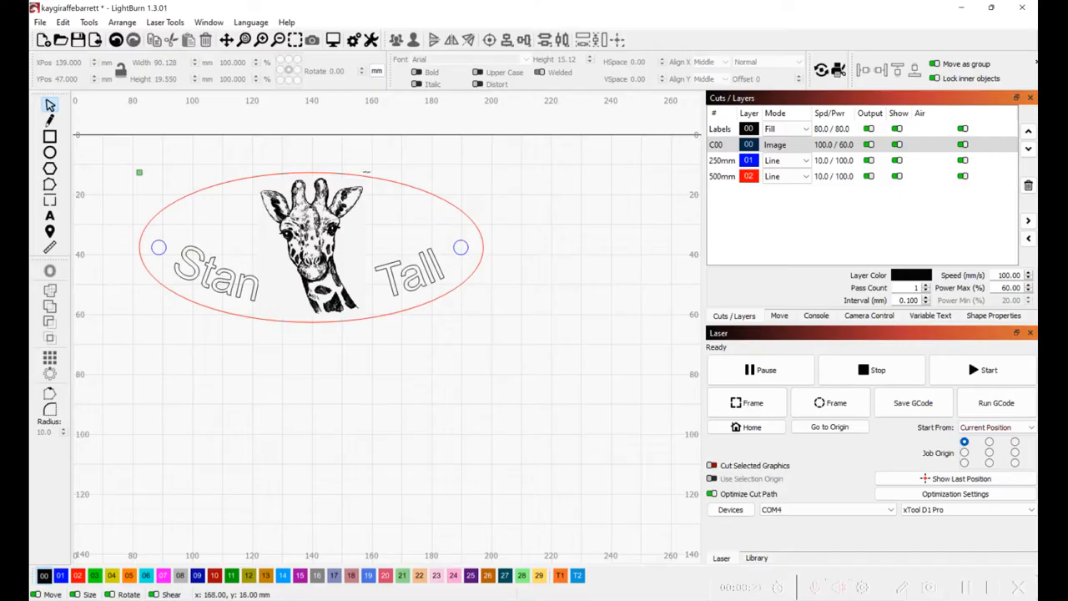
{"action": "mouse_move", "coordinate": [393, 304]}
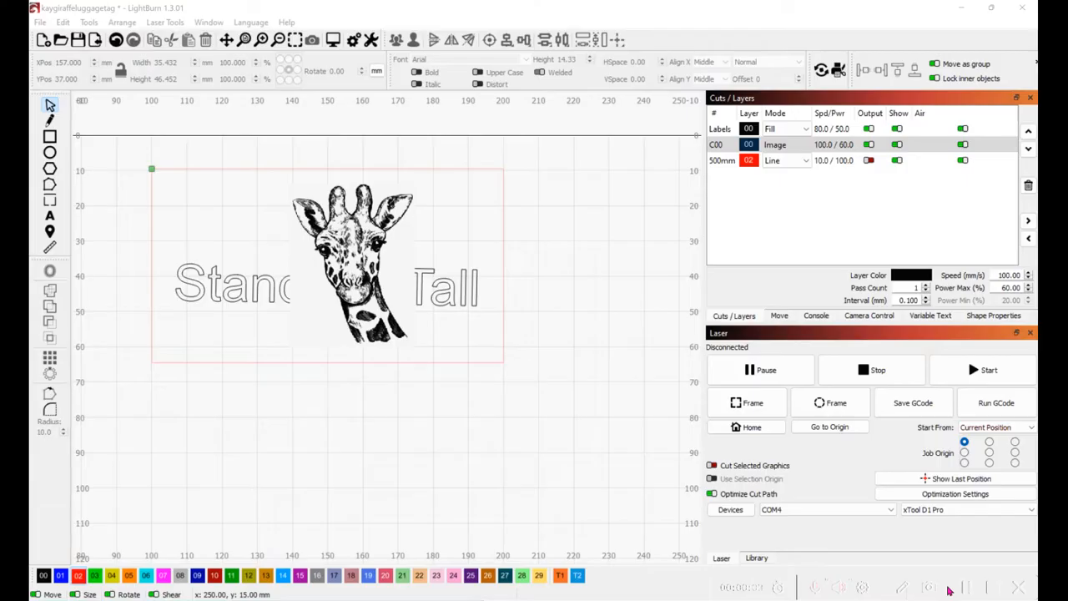
{"action": "mouse_move", "coordinate": [683, 374]}
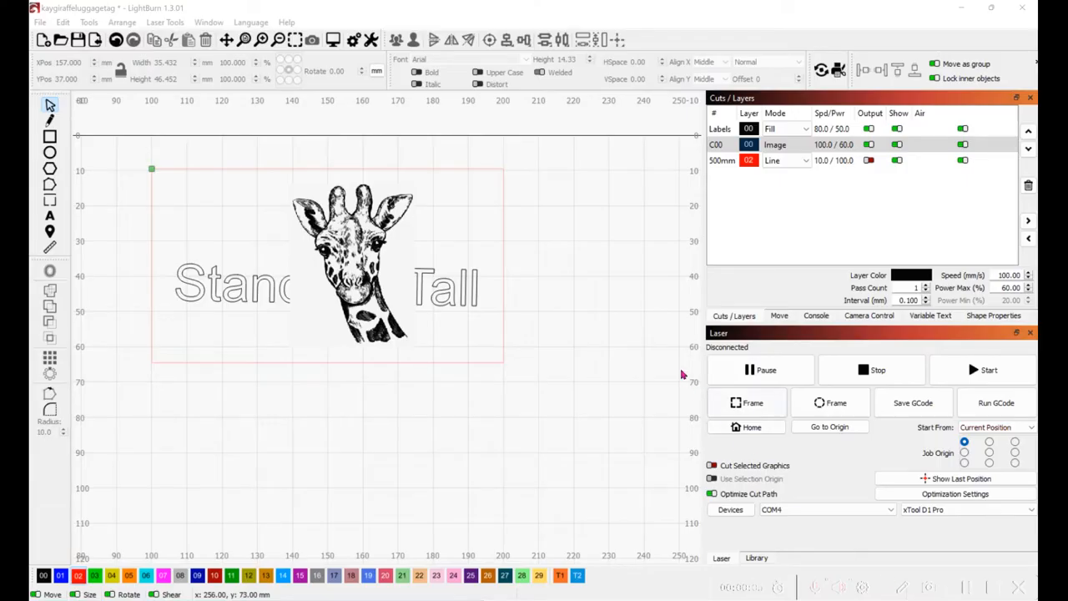
{"action": "mouse_move", "coordinate": [681, 270]}
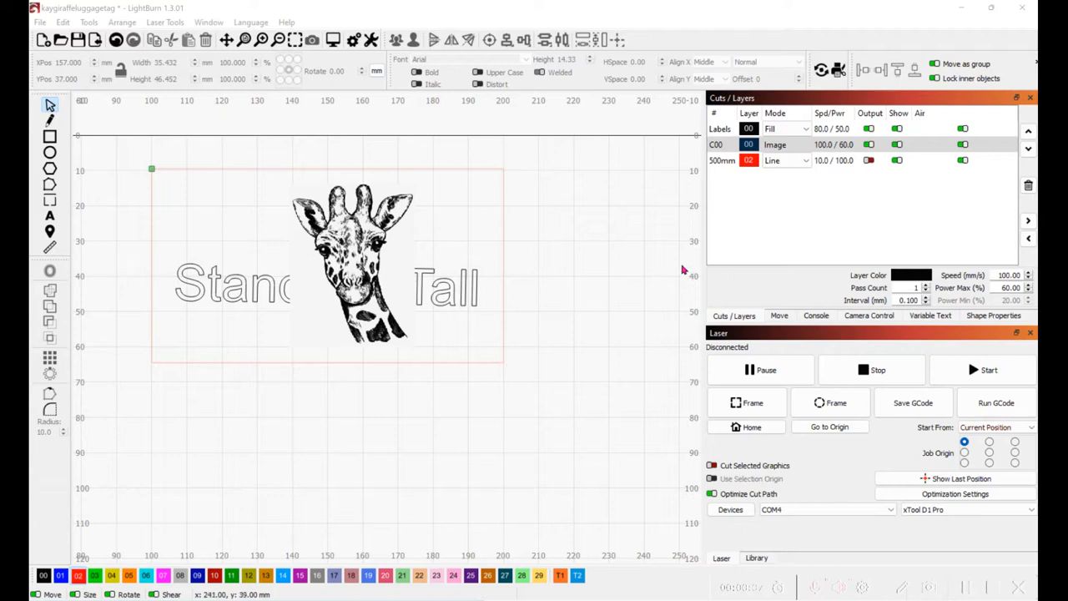